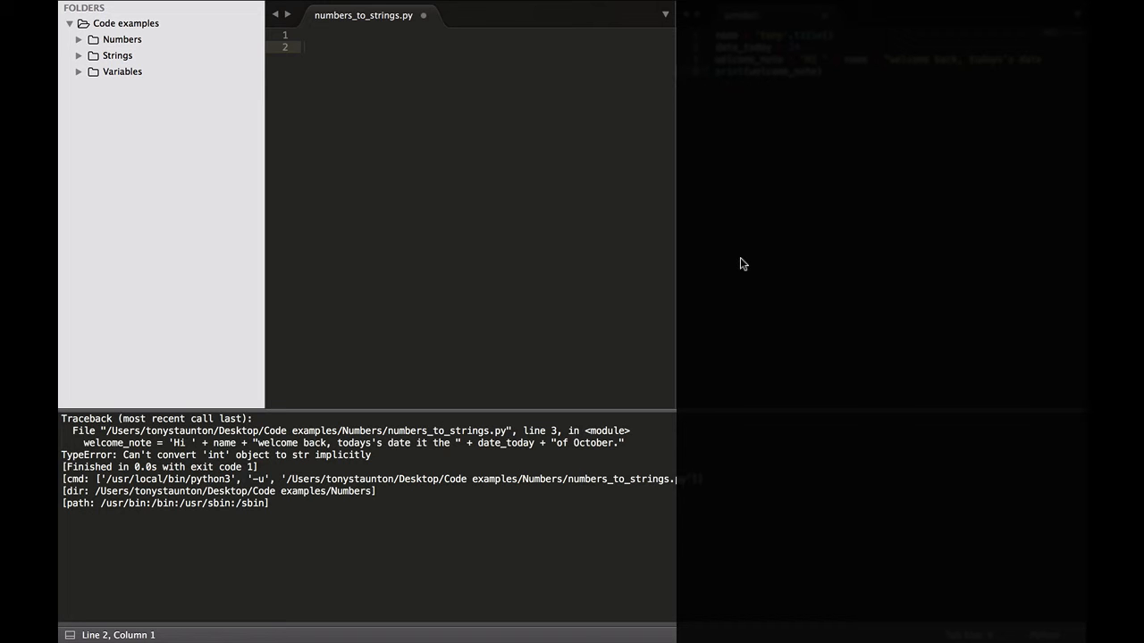
Step: Type name = 'tony'.title() on line 2
text(name =)
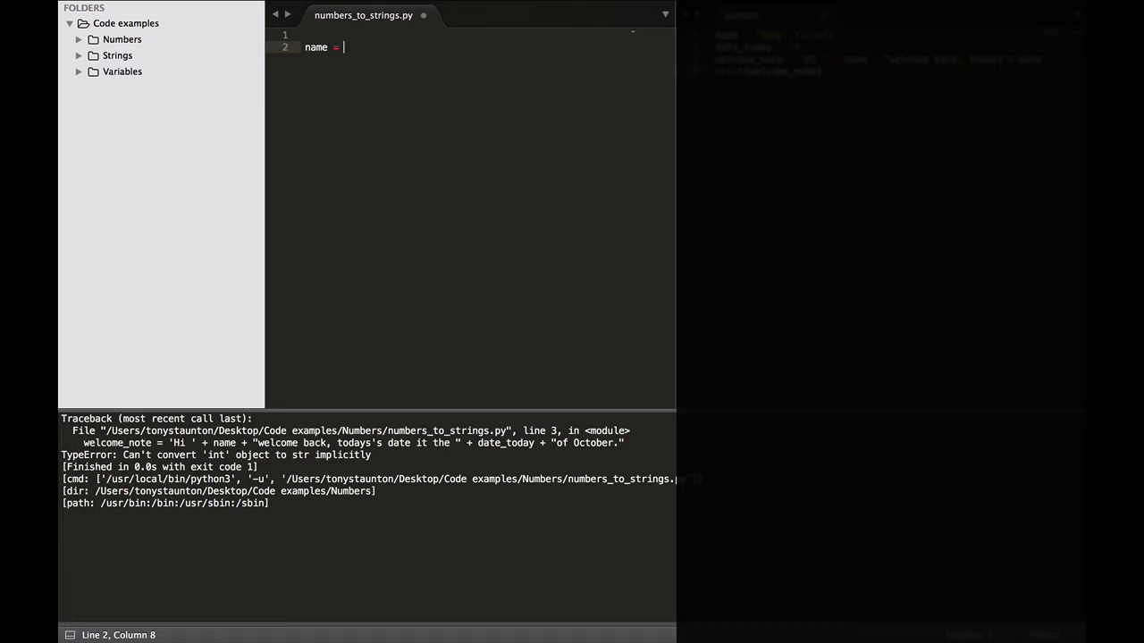
text(')
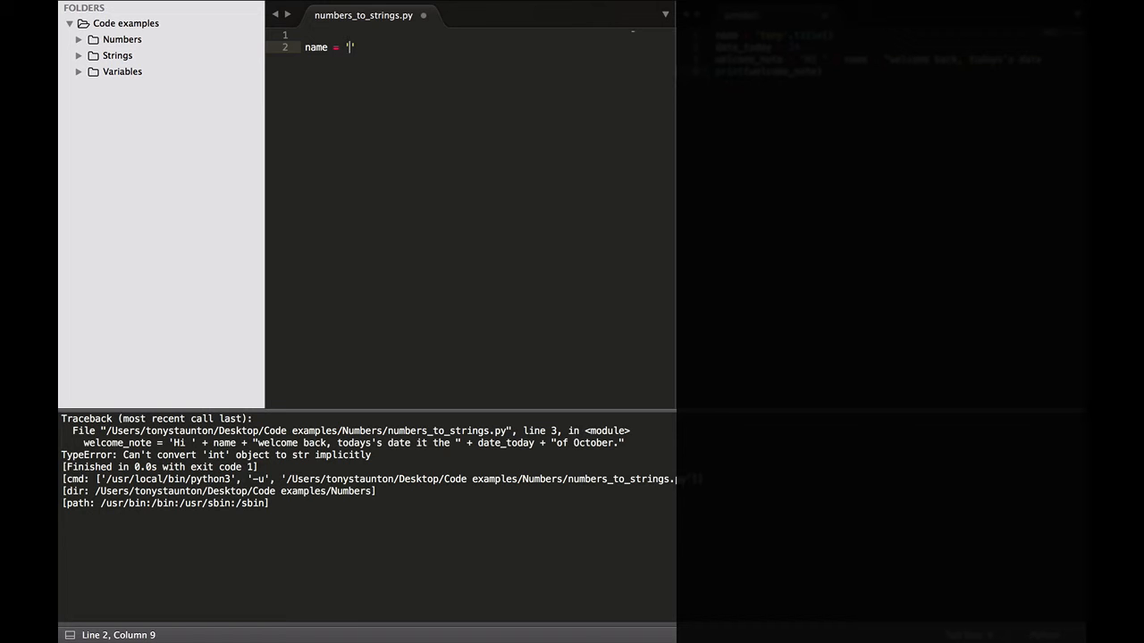
text(tony)
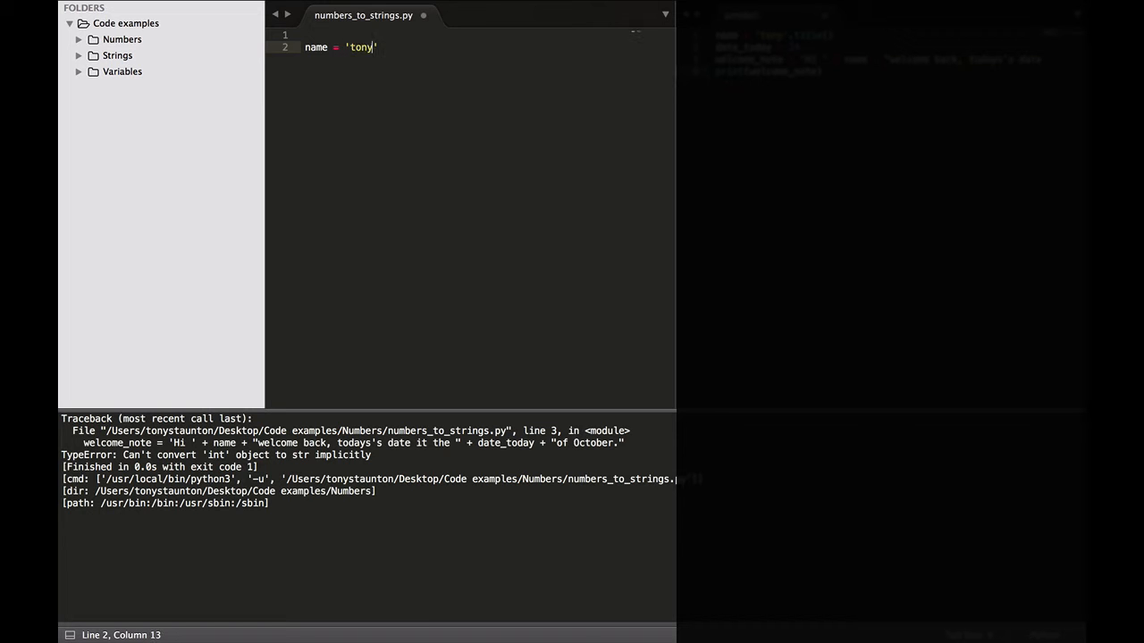
text(.title)
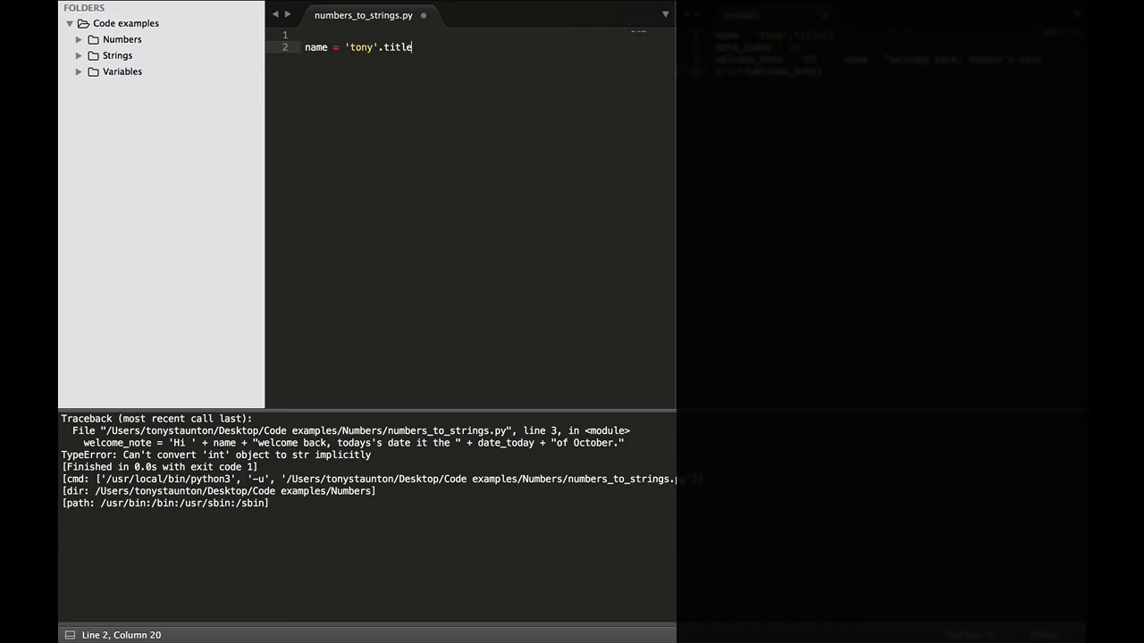
text(())
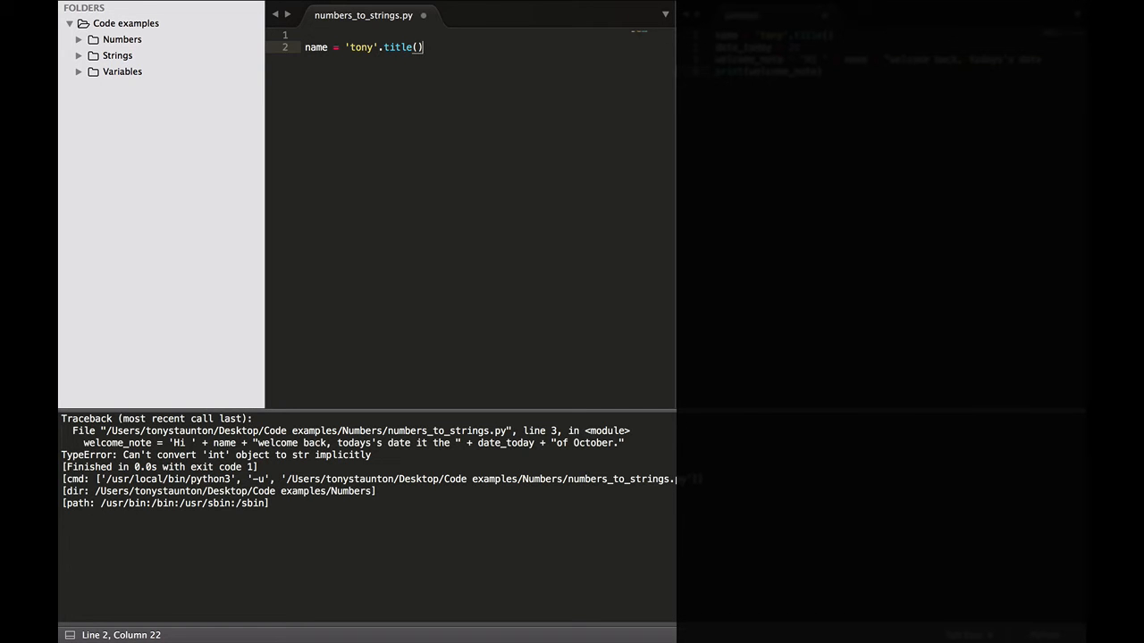
Step: Assign date_today = 24 on the next line
text(dat)
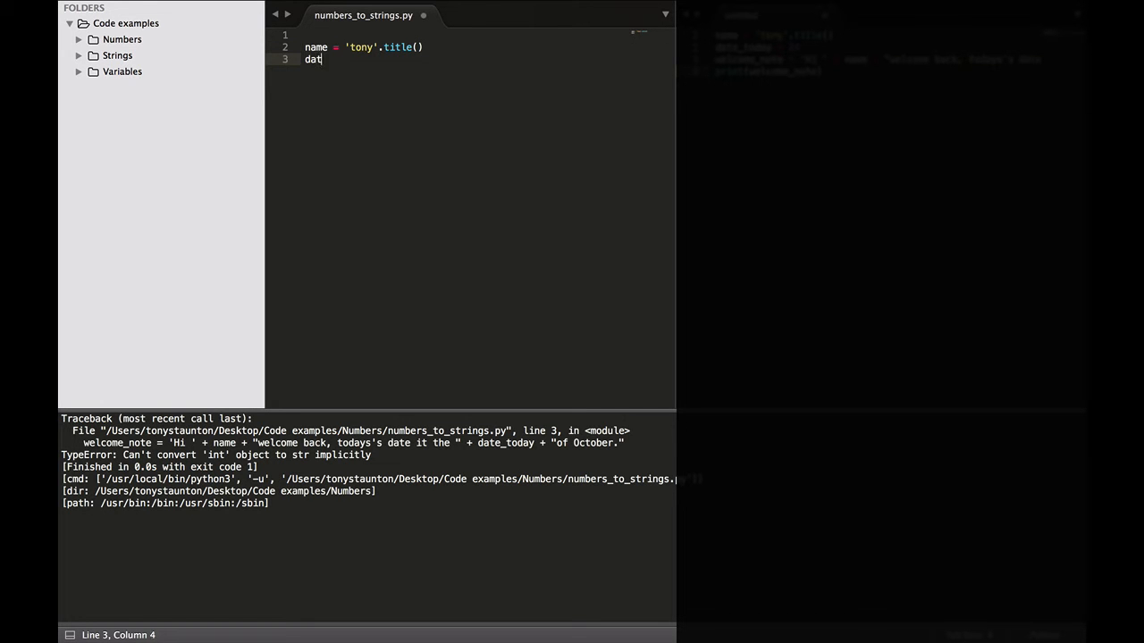
text(e_tod)
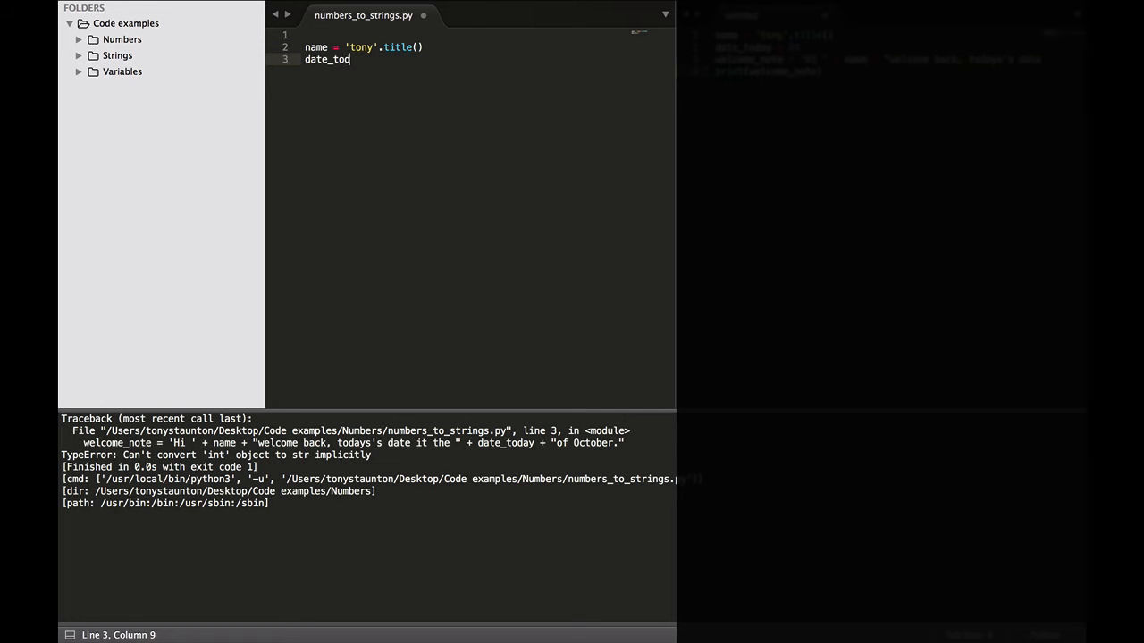
text(ay =)
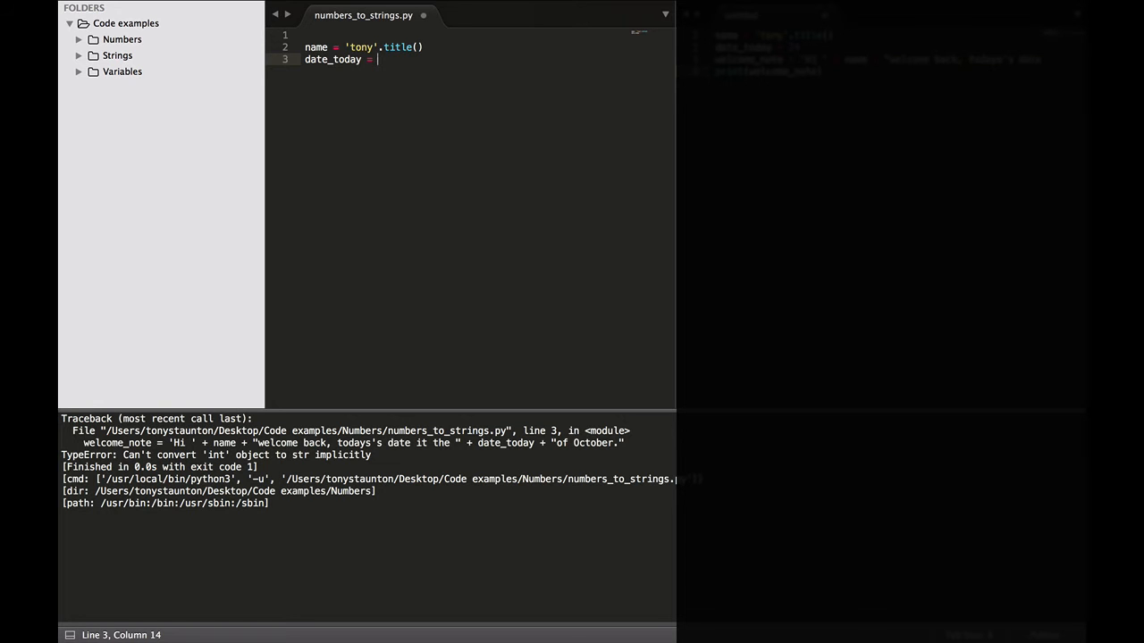
text(24)
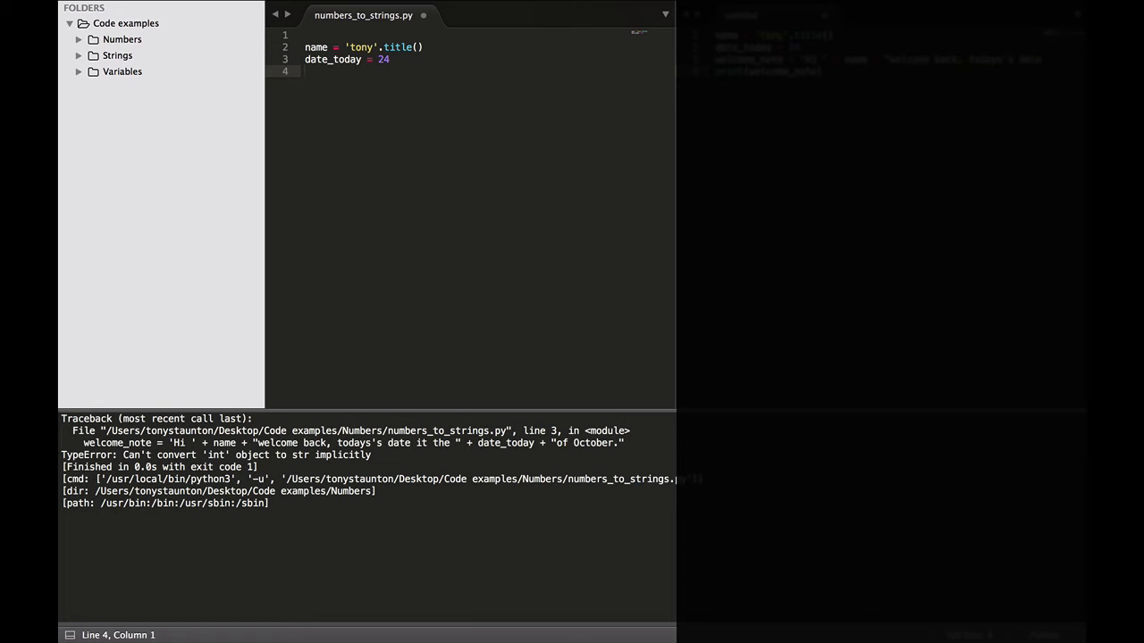
Step: Start welcome_message joining "Hi ", name and a 'back, today' string
text(wel)
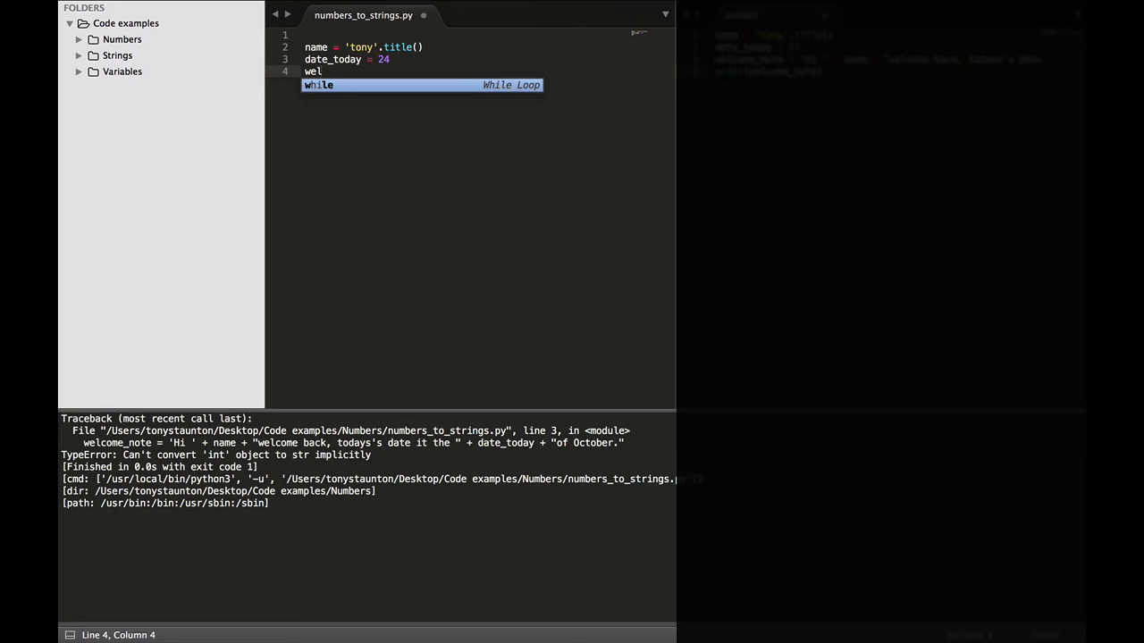
text(come)
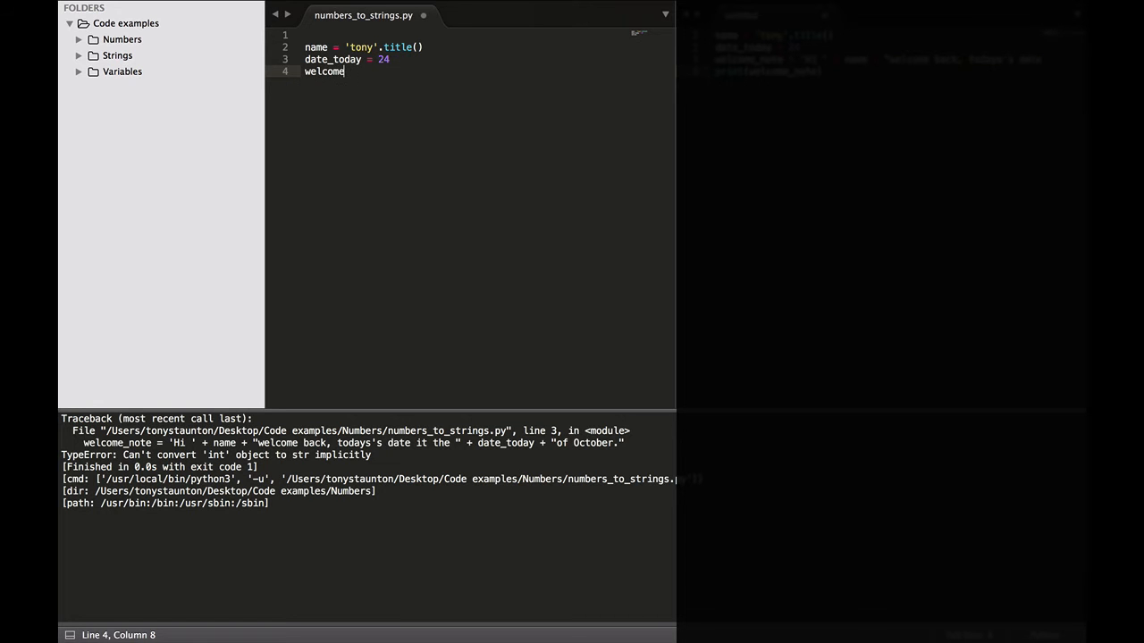
text(_message =)
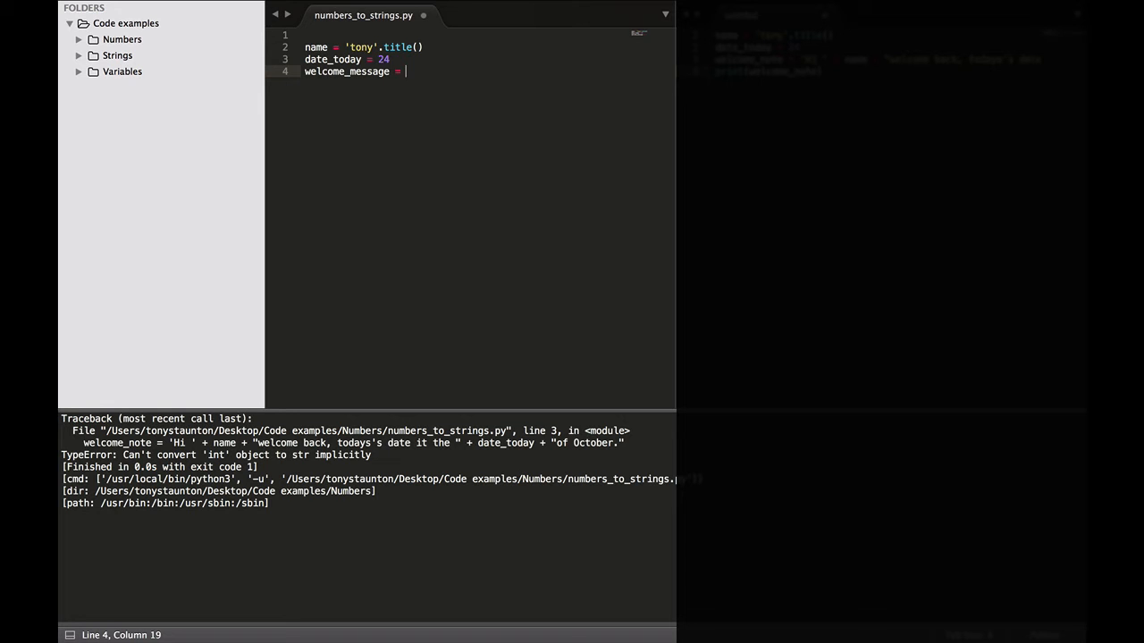
text("")
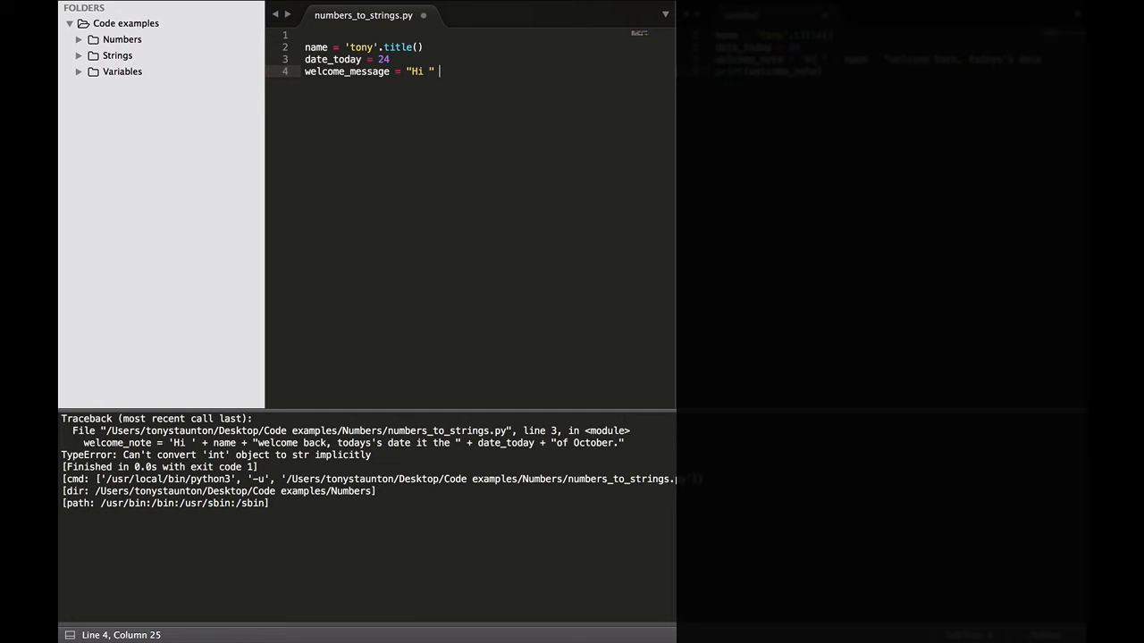
text(+ name +)
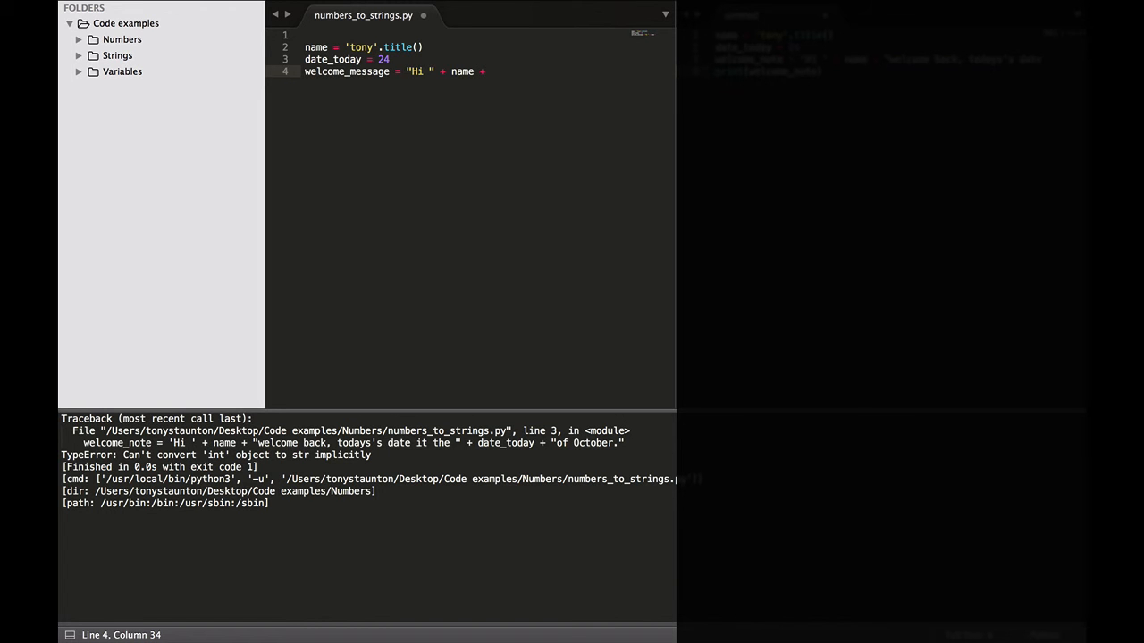
text("")
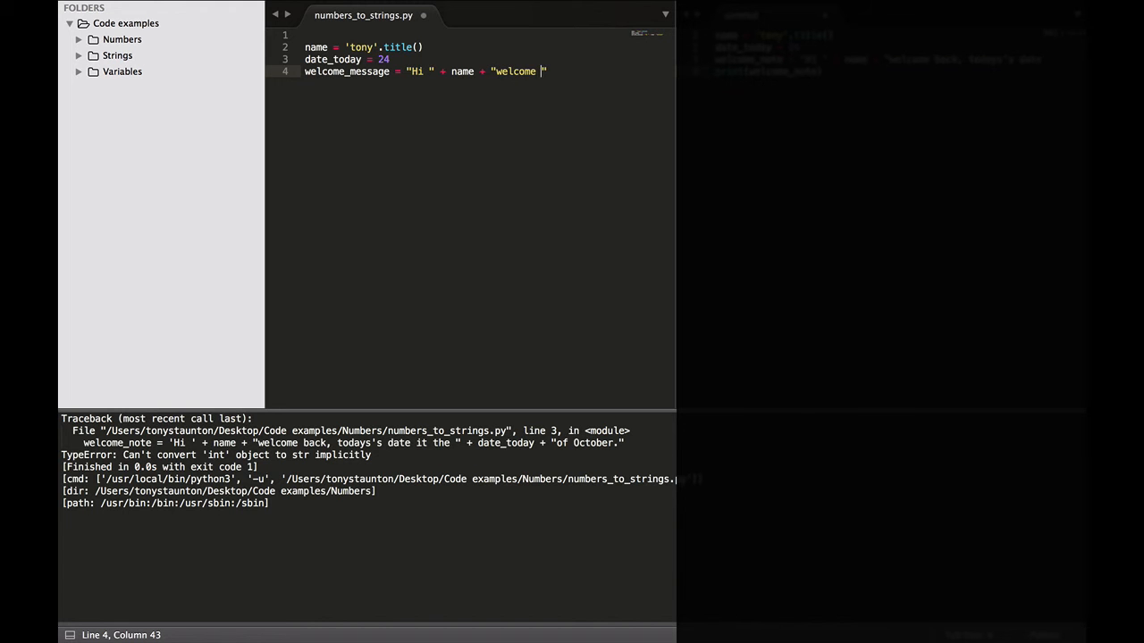
text(back)
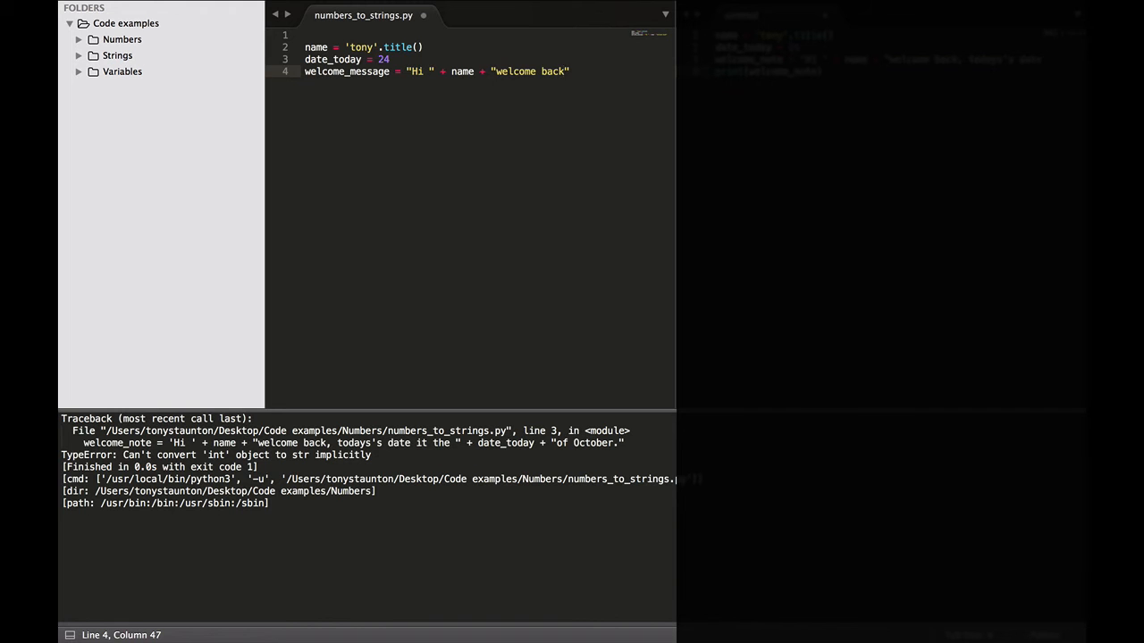
text(, today's)
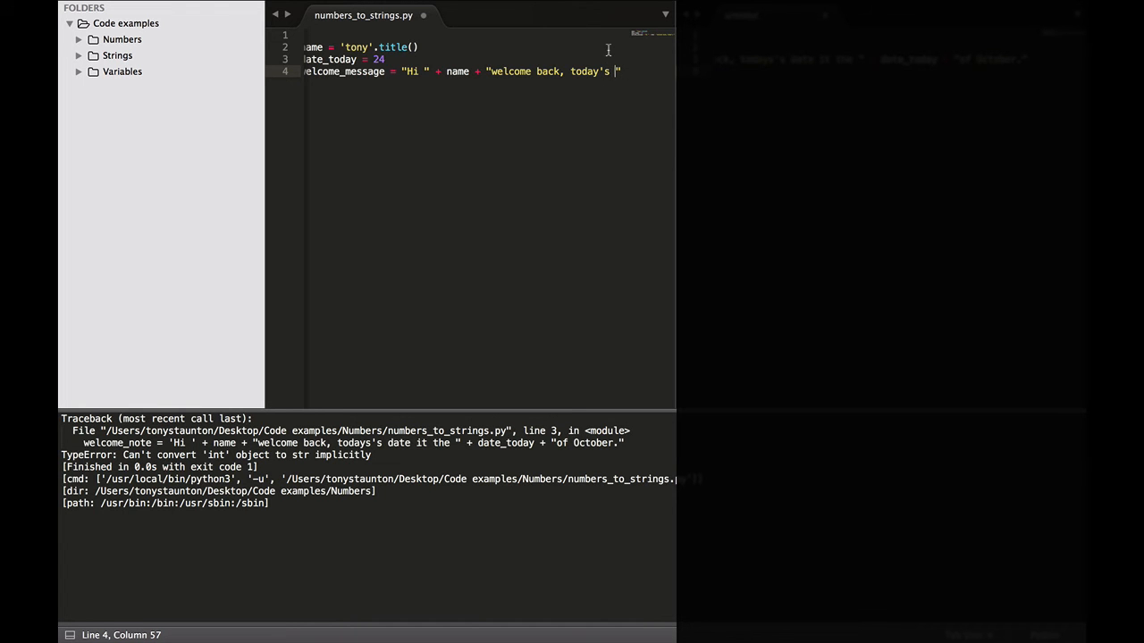
Step: Append 'date is', + date_today and " of October." to welcome_message
text(date is the)
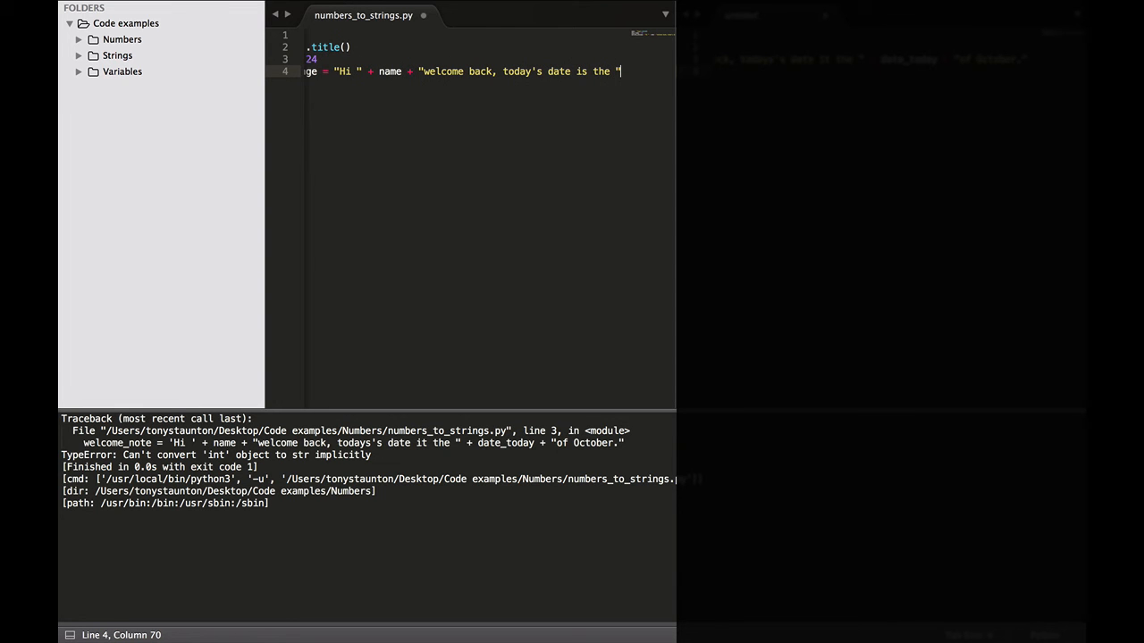
text(+)
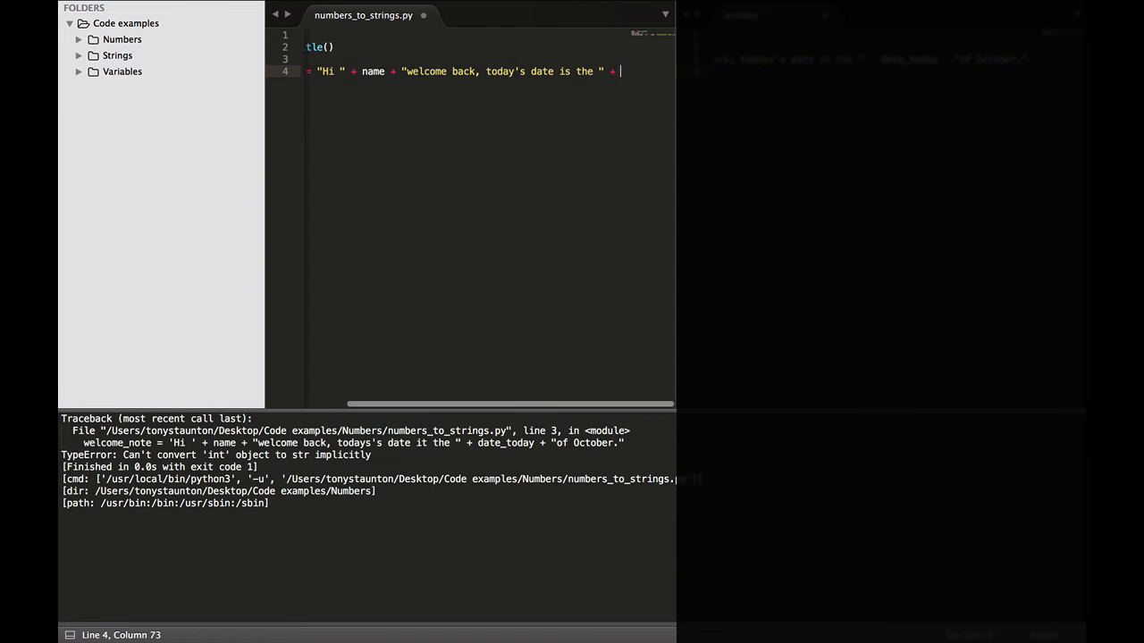
text(date_today)
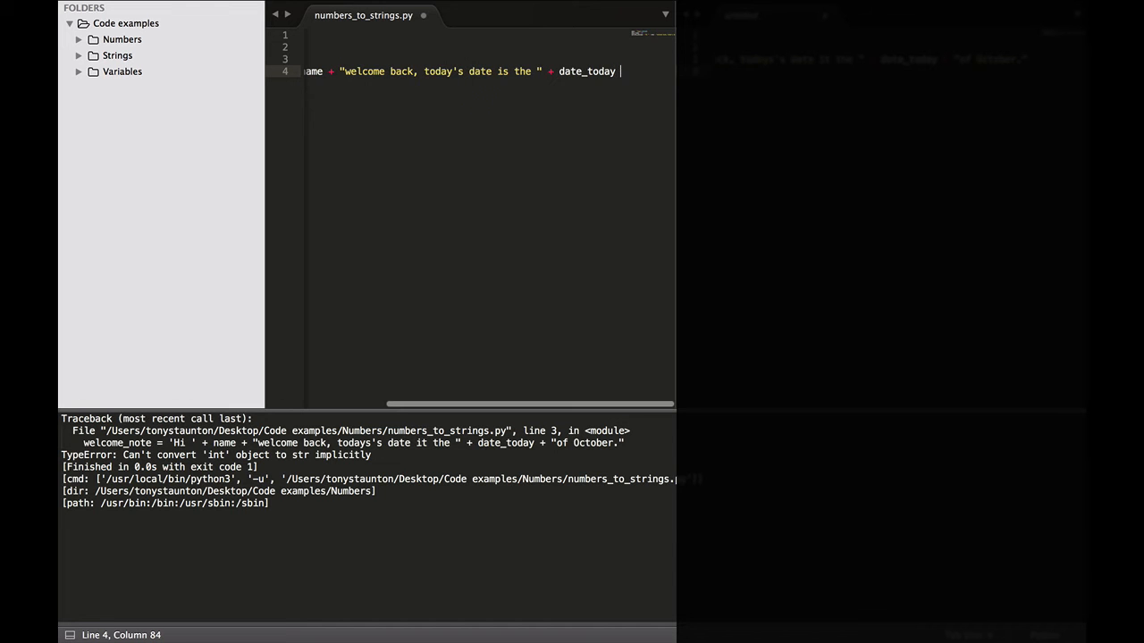
text(+ ")
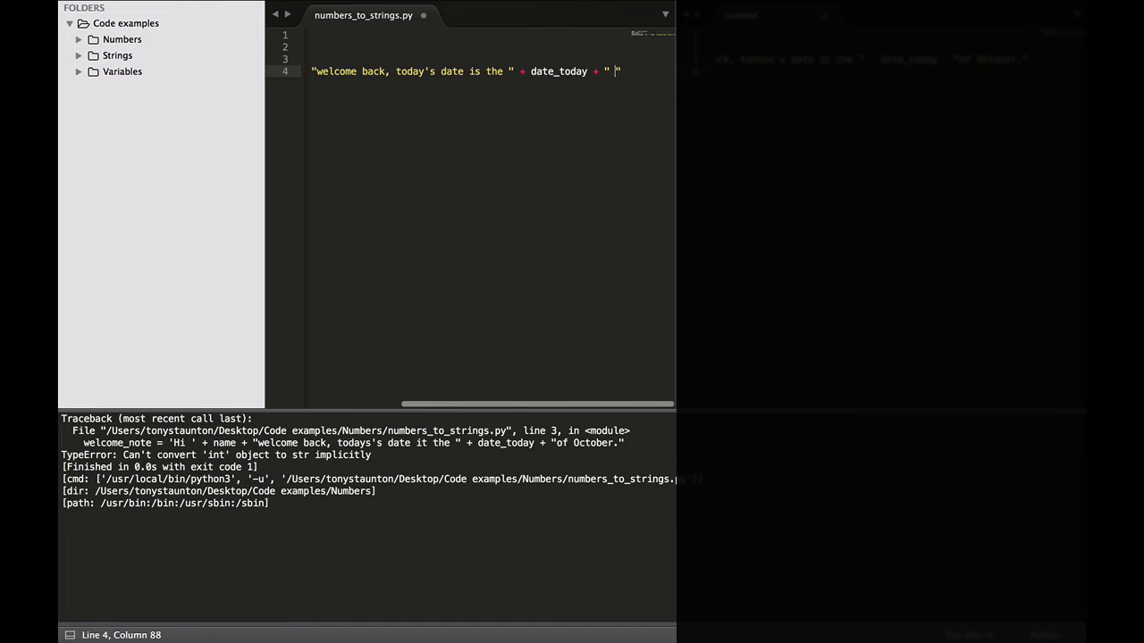
text(of Oc)
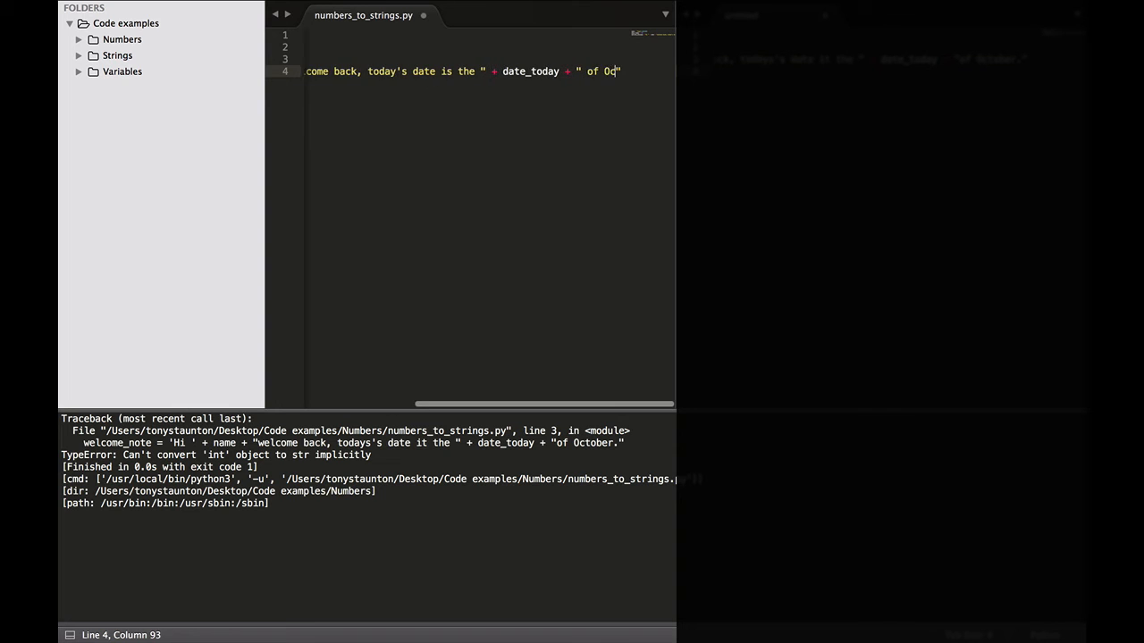
text(tober.)
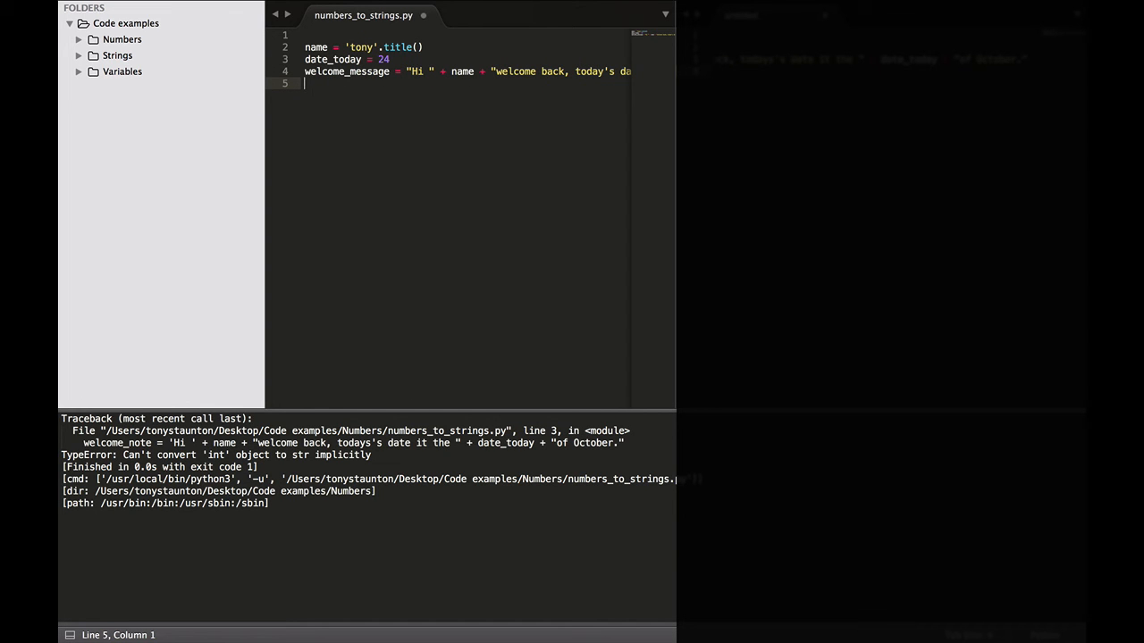
Step: Add print(welcome_message) as the script's final line
text(print)
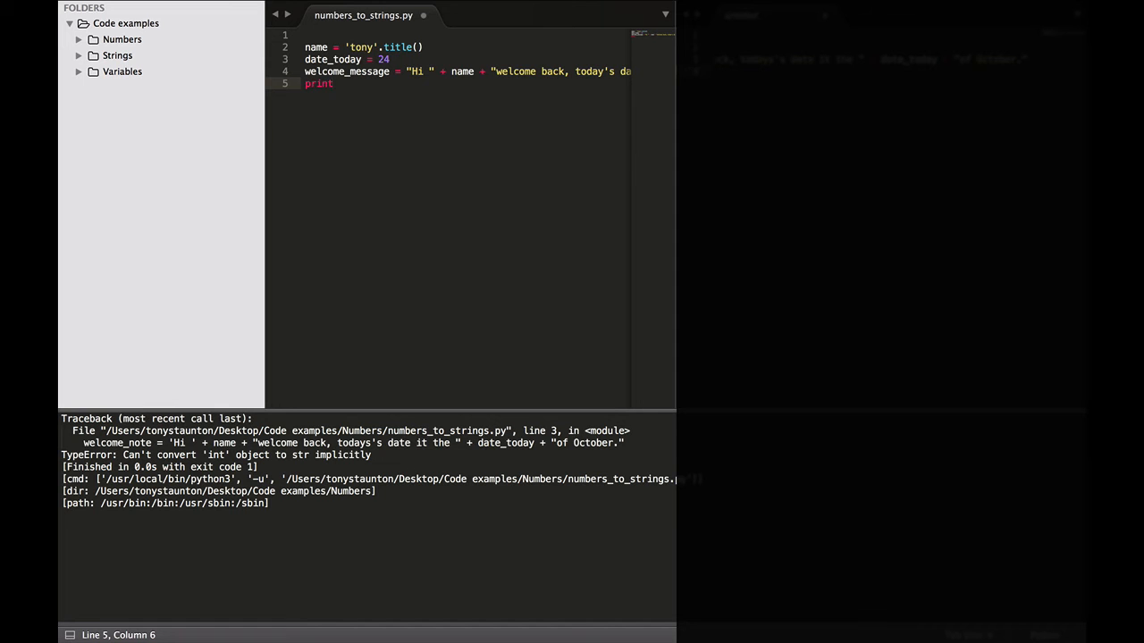
text(())
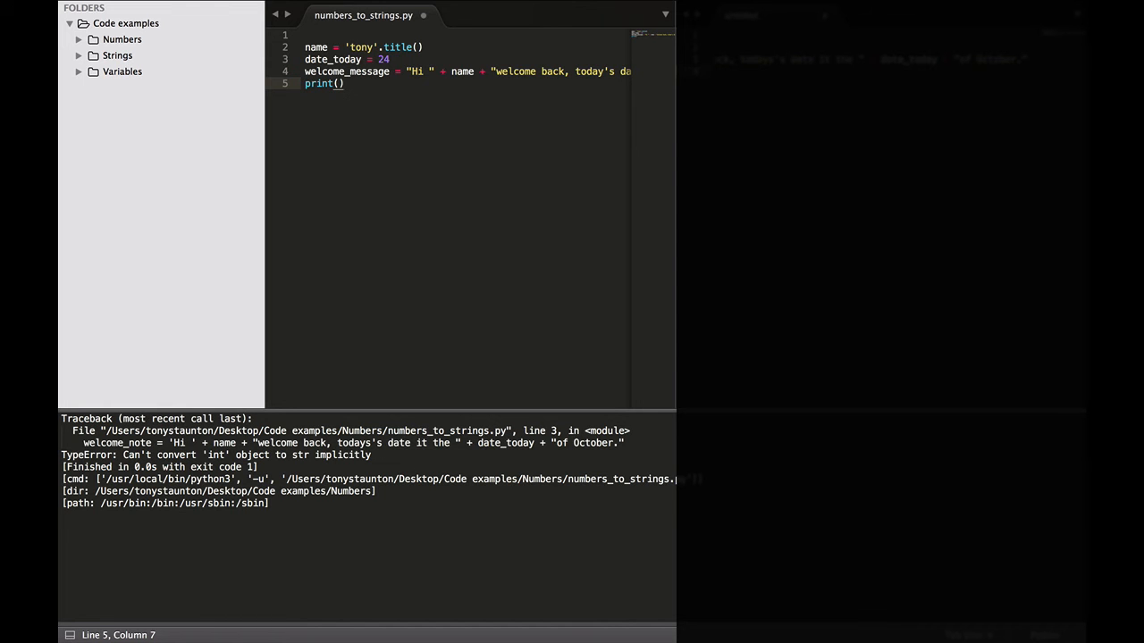
text(welcome_message)
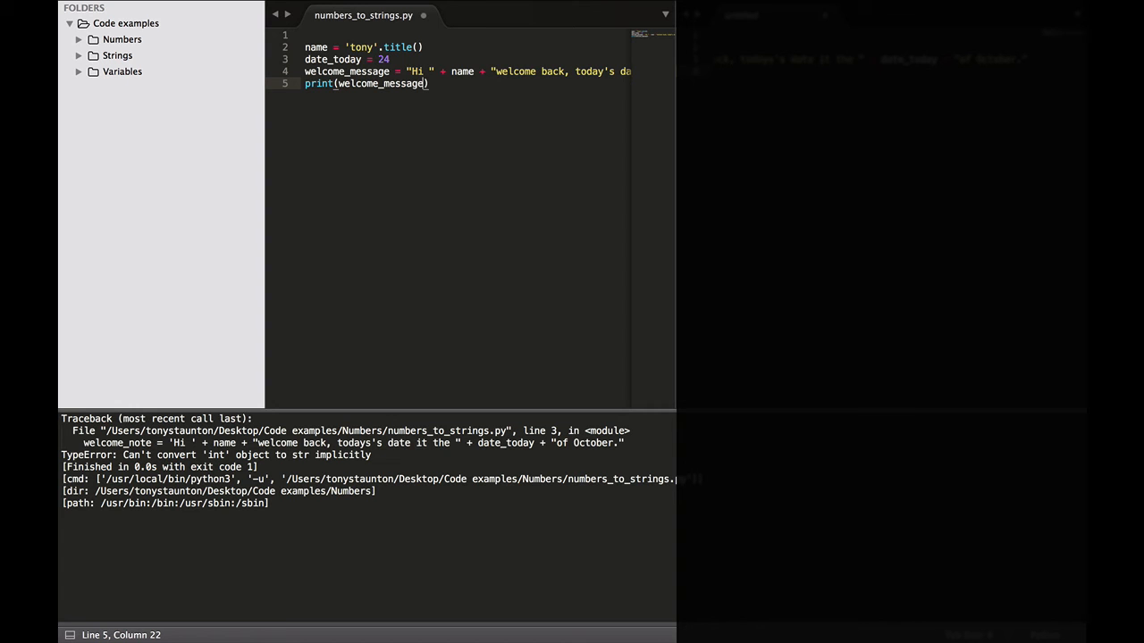
key(Right)
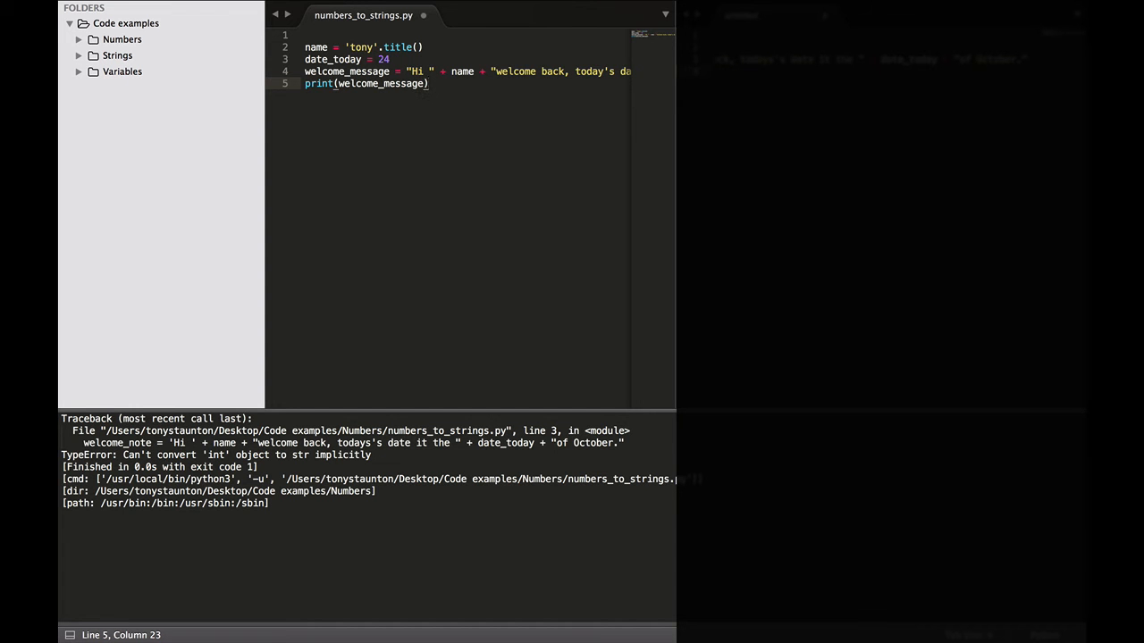
mouse_move(754, 127)
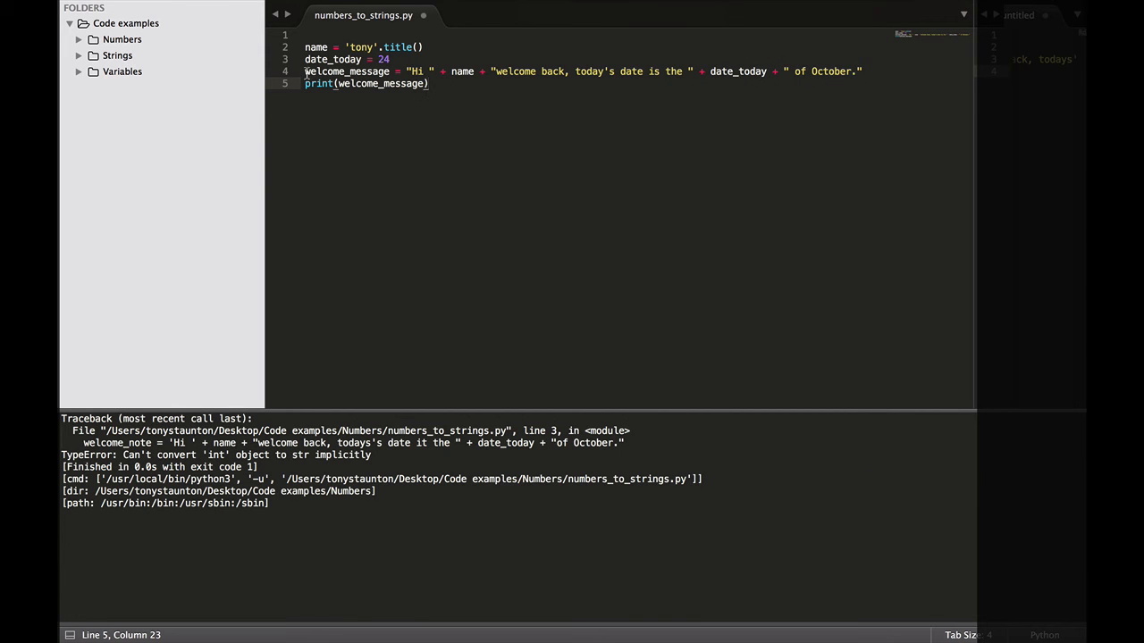
mouse_move(438, 83)
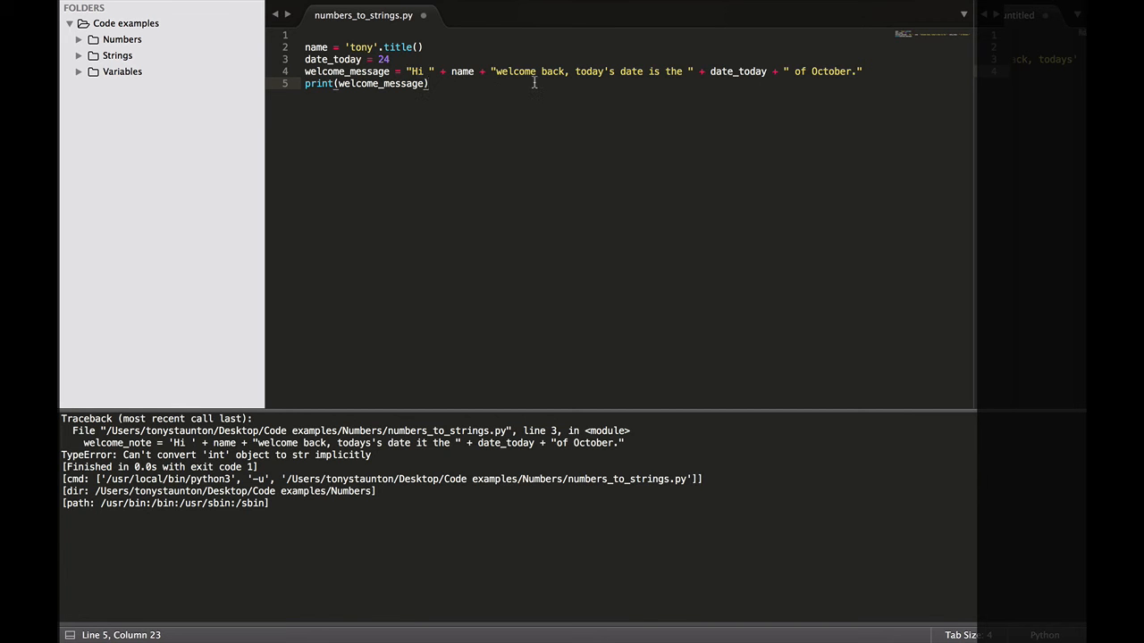
mouse_move(710, 78)
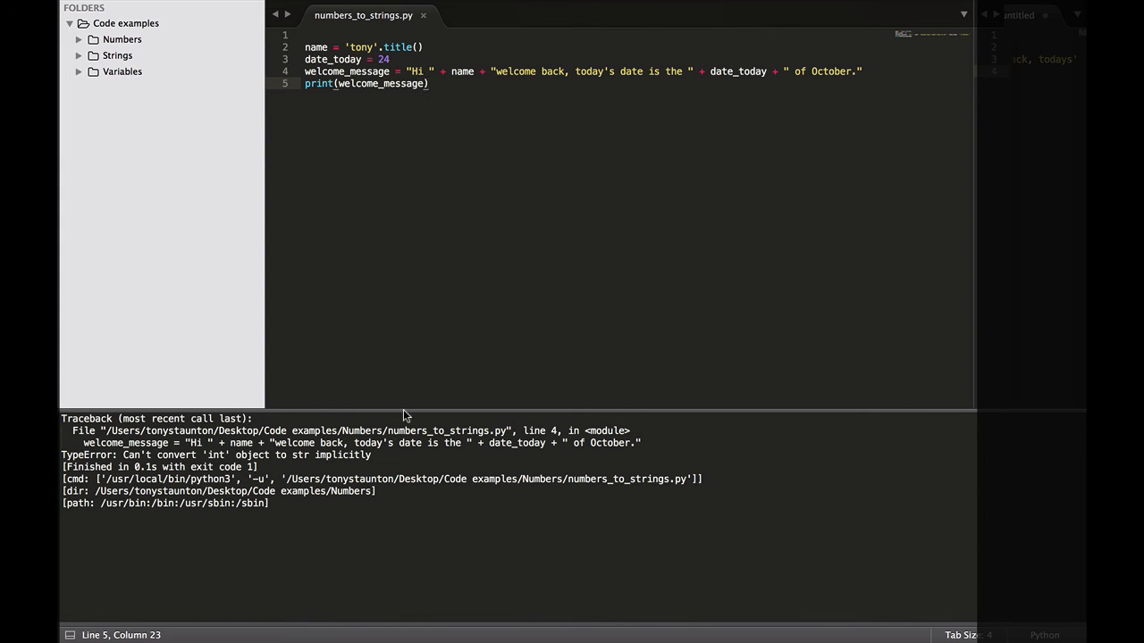
mouse_move(389, 463)
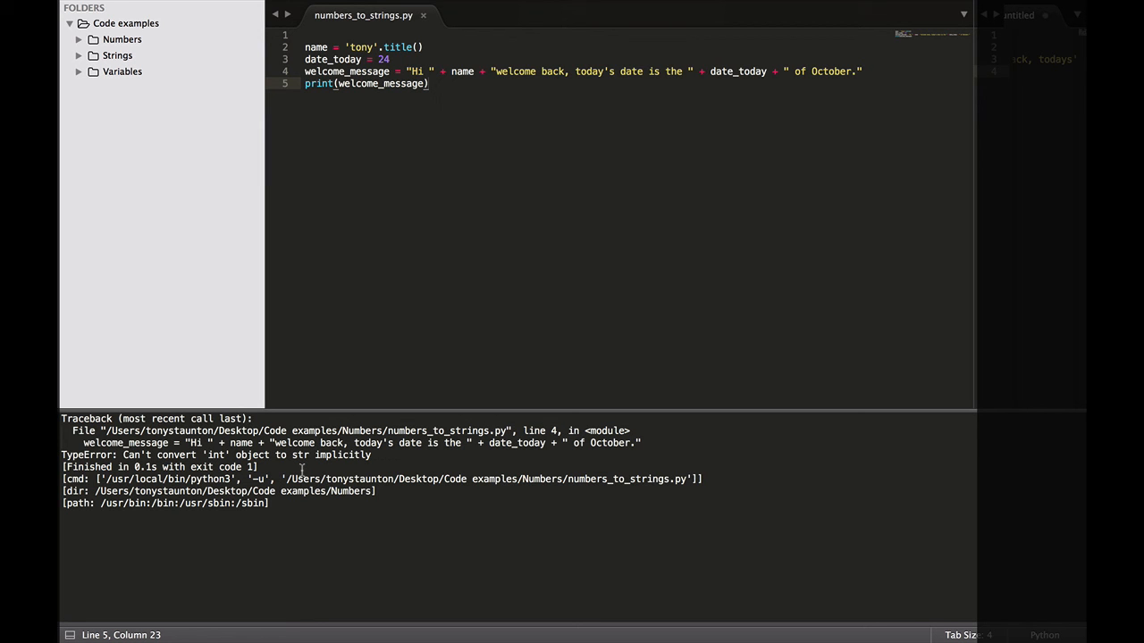
mouse_move(737, 67)
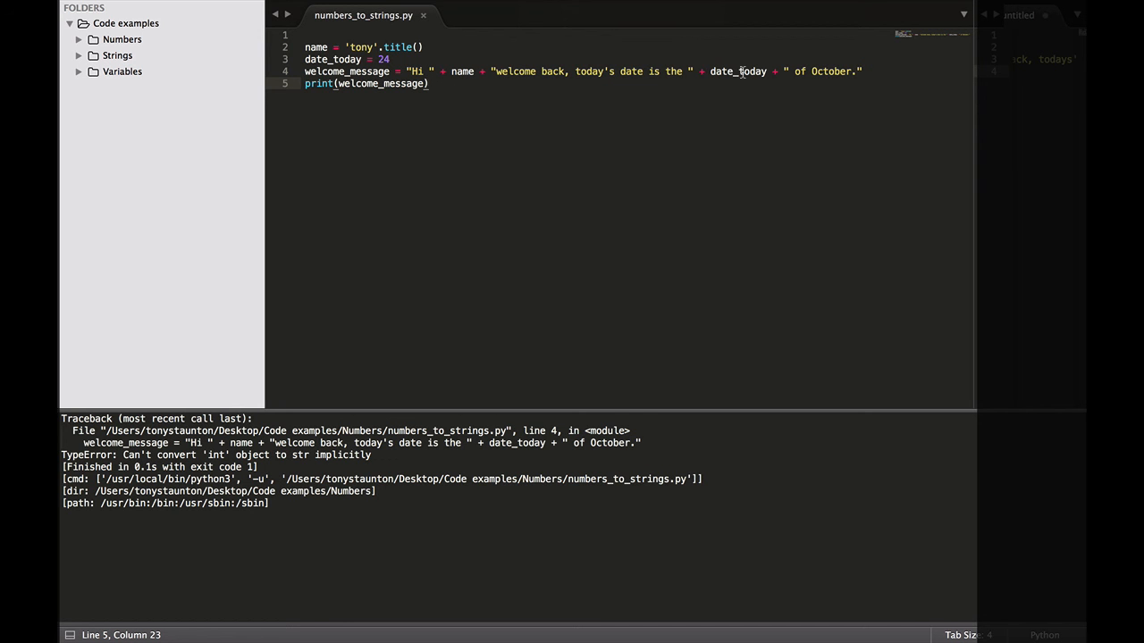
mouse_move(577, 114)
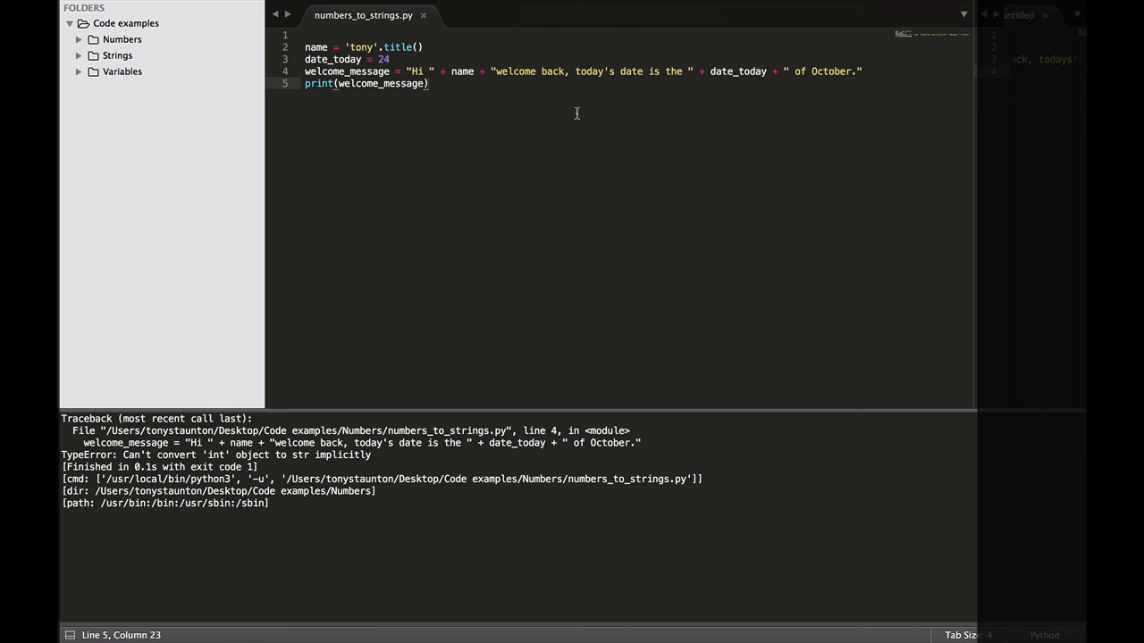
mouse_move(478, 94)
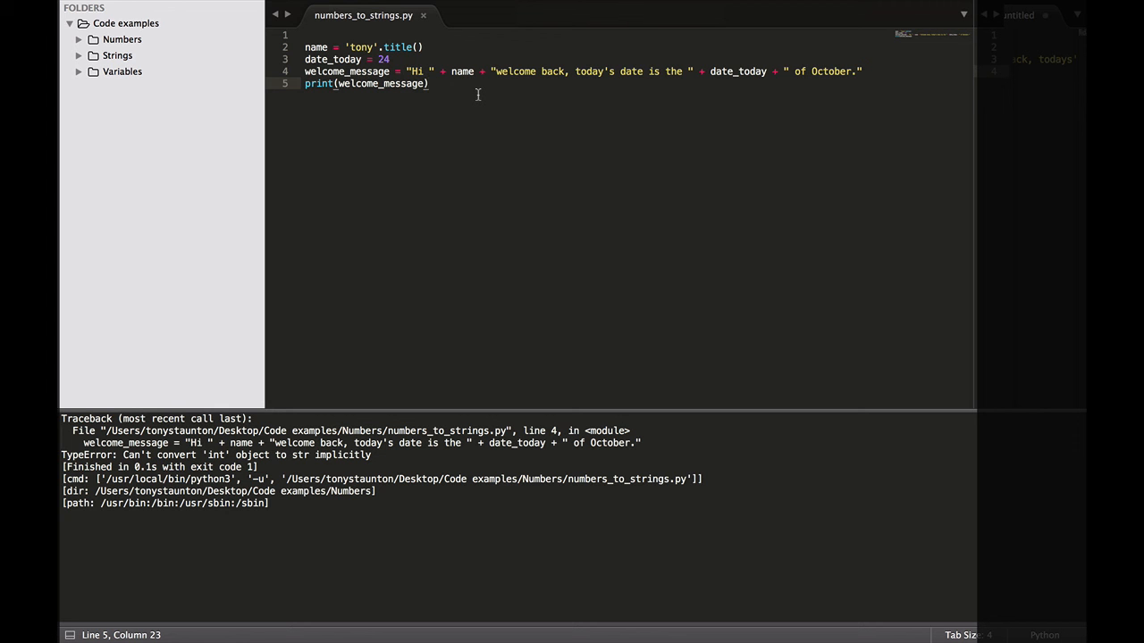
Step: Type an empty str() call on line 7 below the print line
text(str)
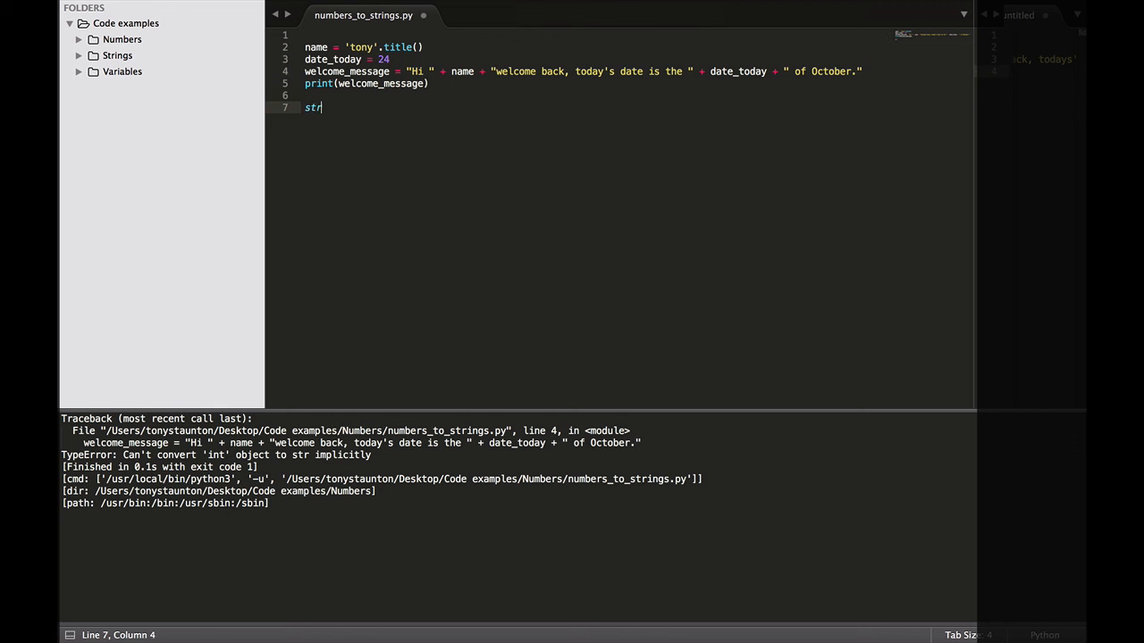
text(())
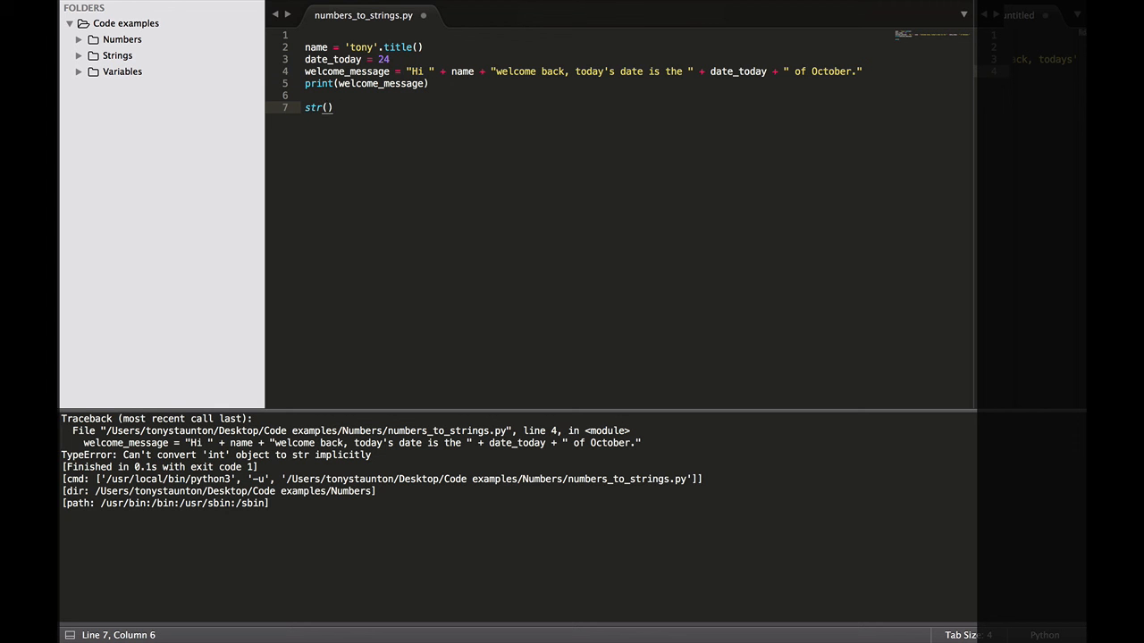